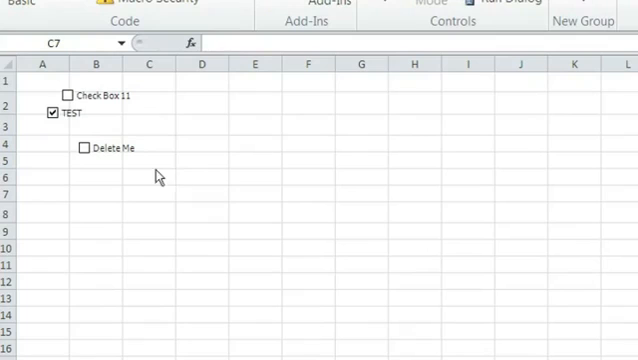
mouse_move(116, 152)
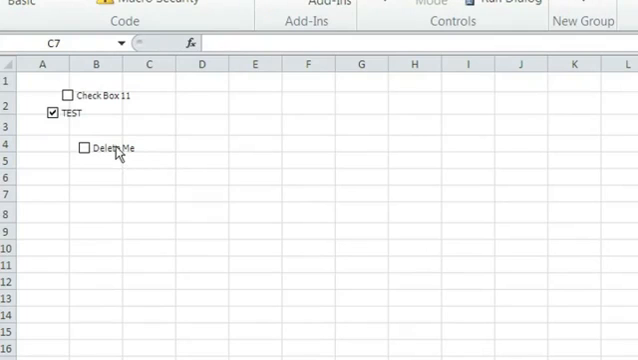
- Remove the Delete Me checkbox, leaving Check Box 11 and TEST on the sheet
left_click(80, 148)
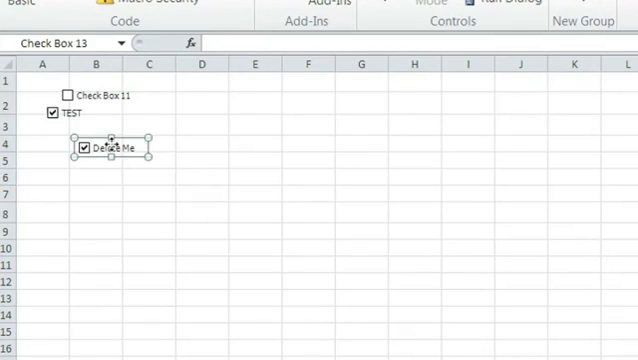
left_click_drag(110, 144, 96, 176)
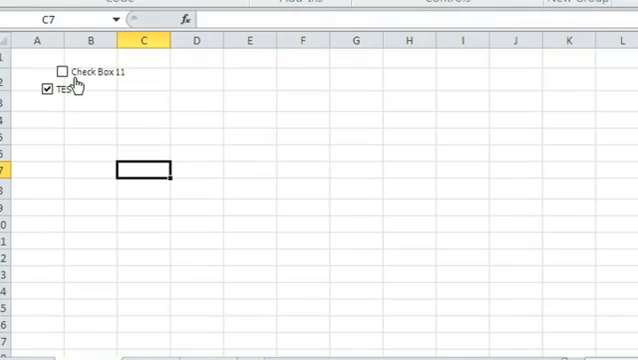
- Remove Check Box 11 so only the TEST checkbox remains
left_click(60, 72)
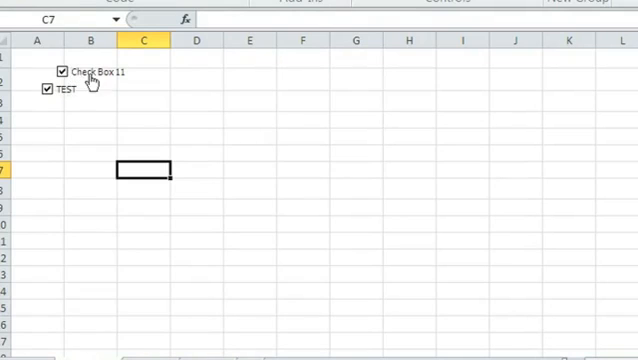
right_click(88, 72)
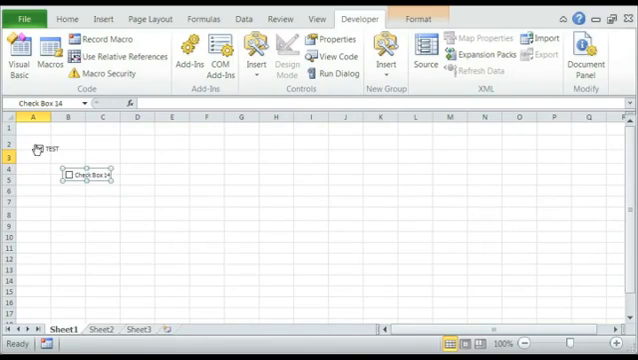
left_click(36, 150)
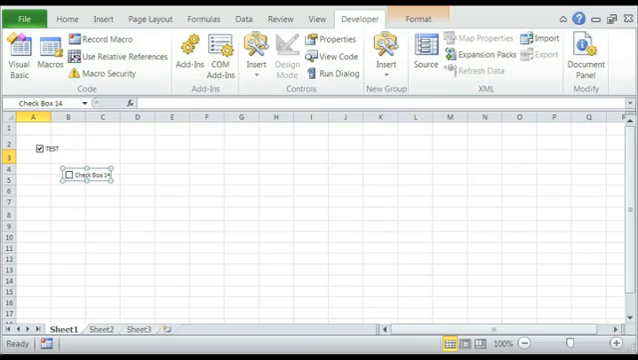
mouse_move(232, 312)
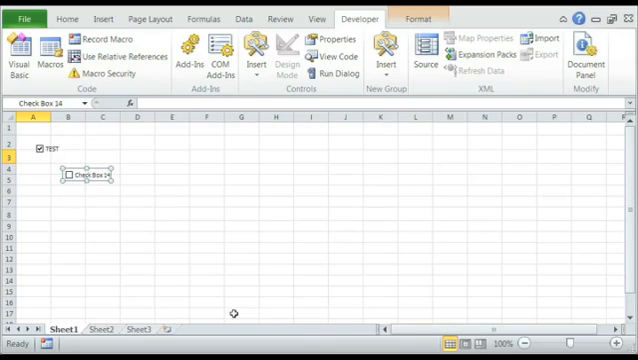